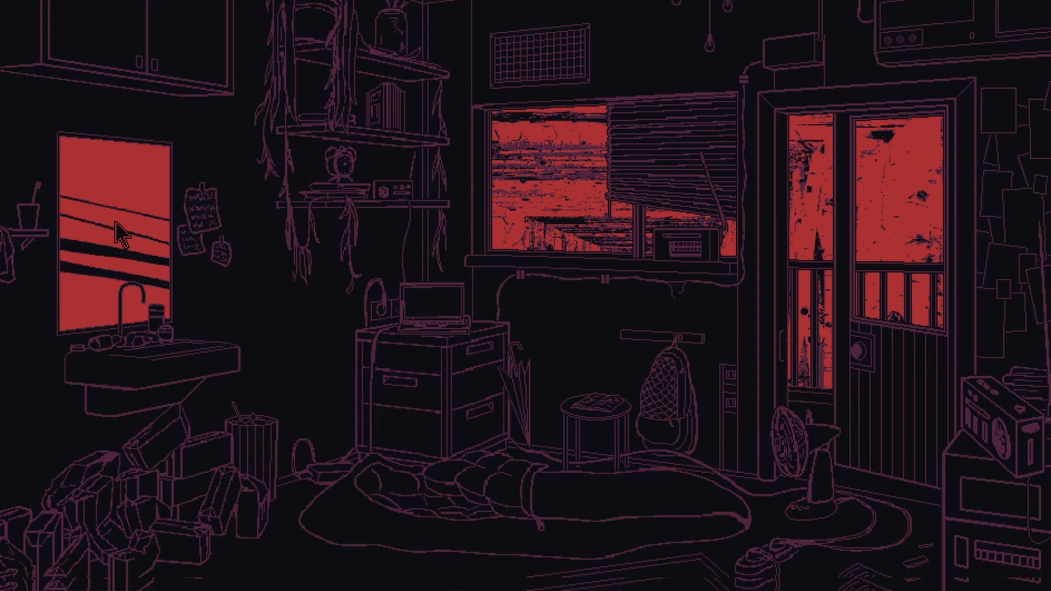
pyautogui.moveTo(144, 251)
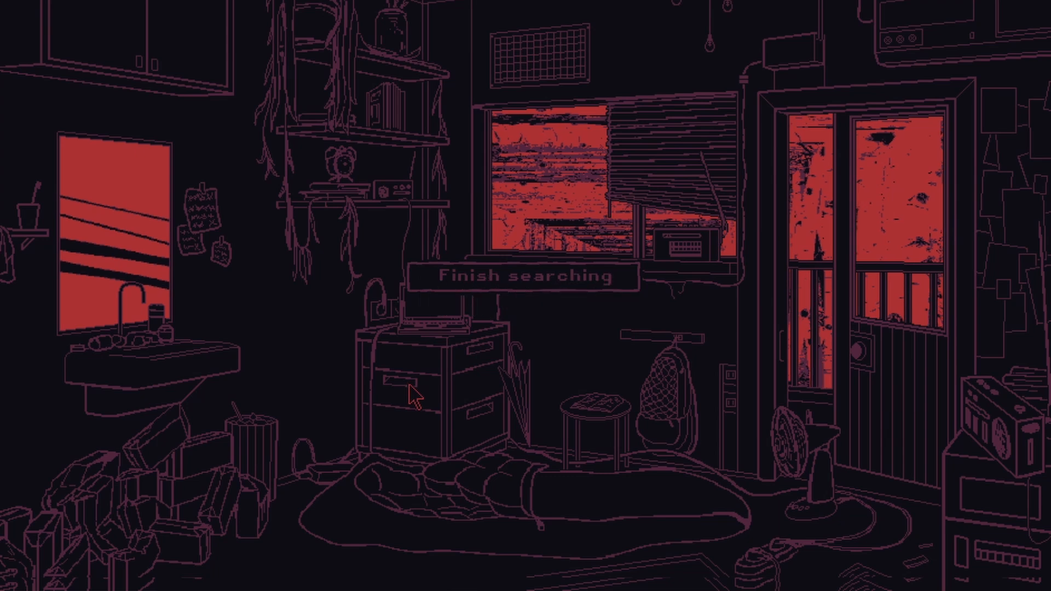
# Choose 'Finish searching' above the drawers to end the search and start the cutscene
pyautogui.click(519, 276)
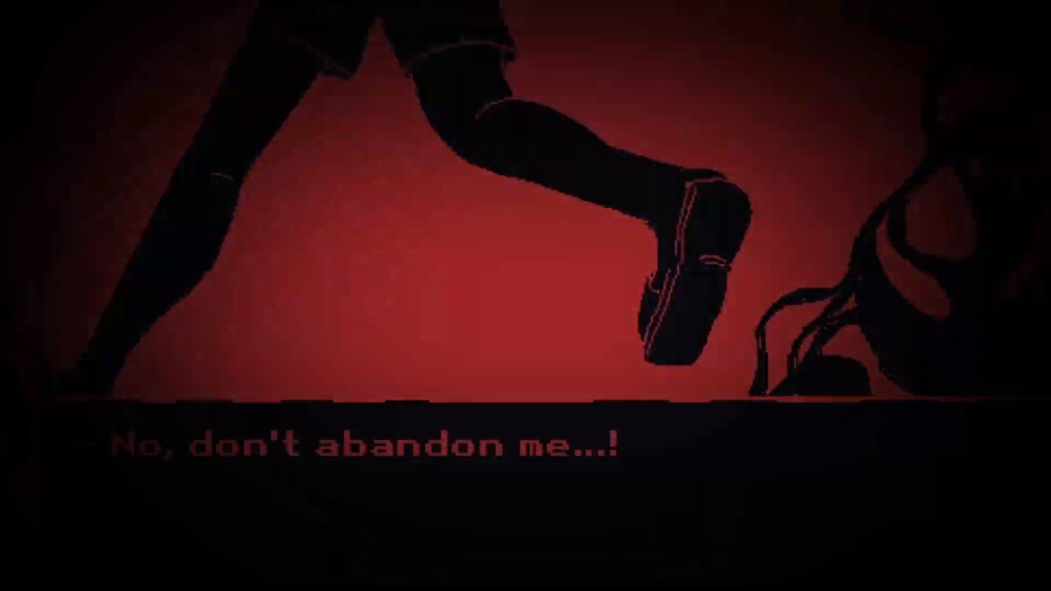